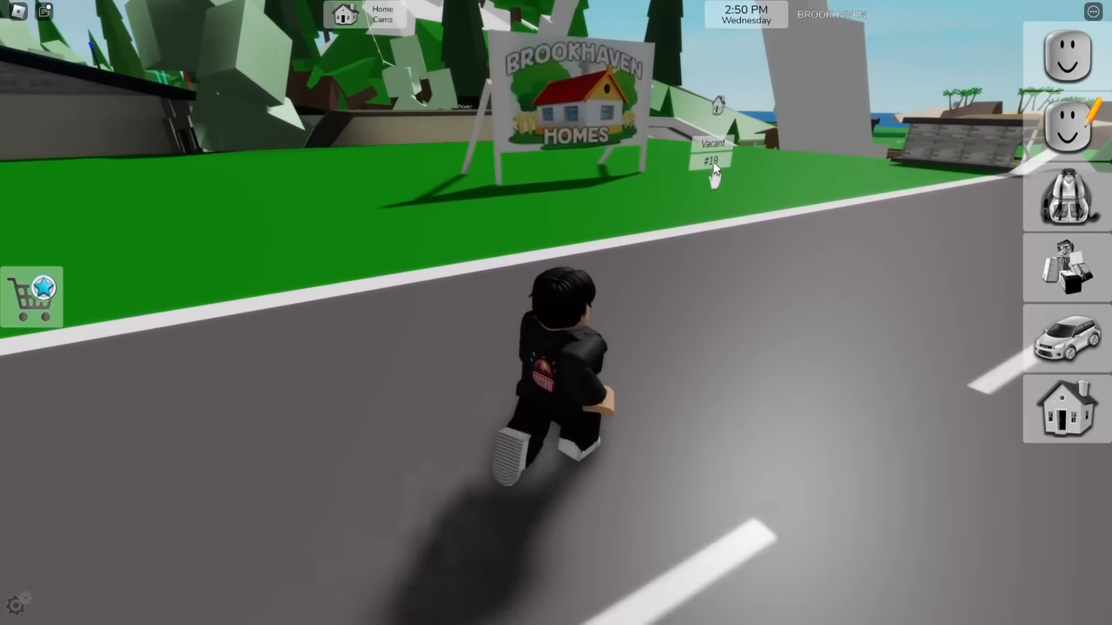
# Claim plot #19 from its Vacant sign and confirm the empty-lot house style.
pyautogui.click(711, 163)
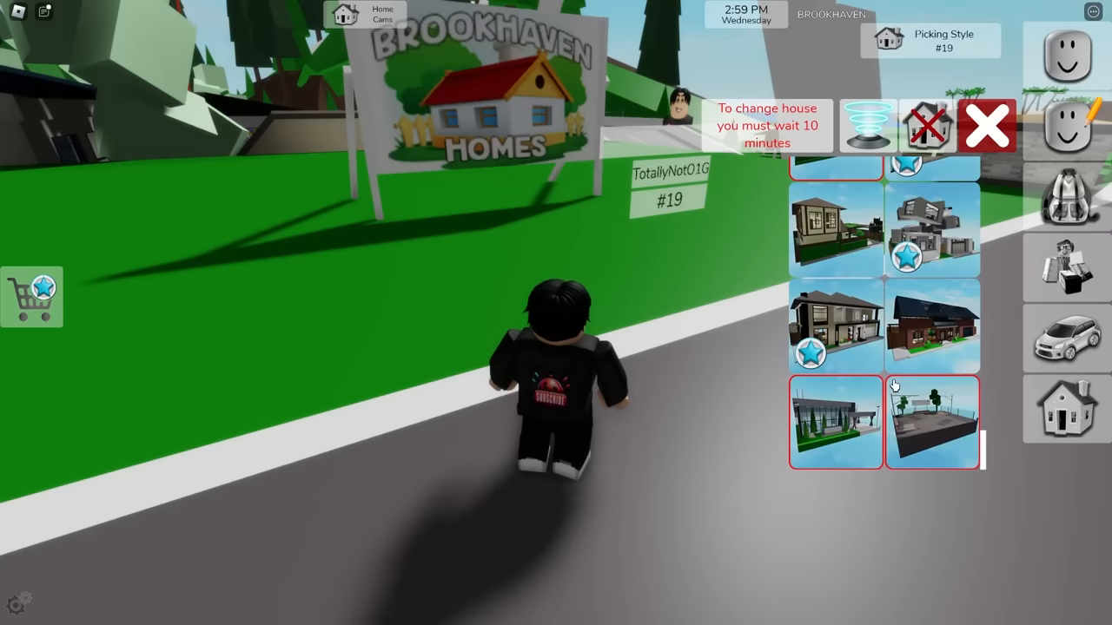
pyautogui.click(932, 423)
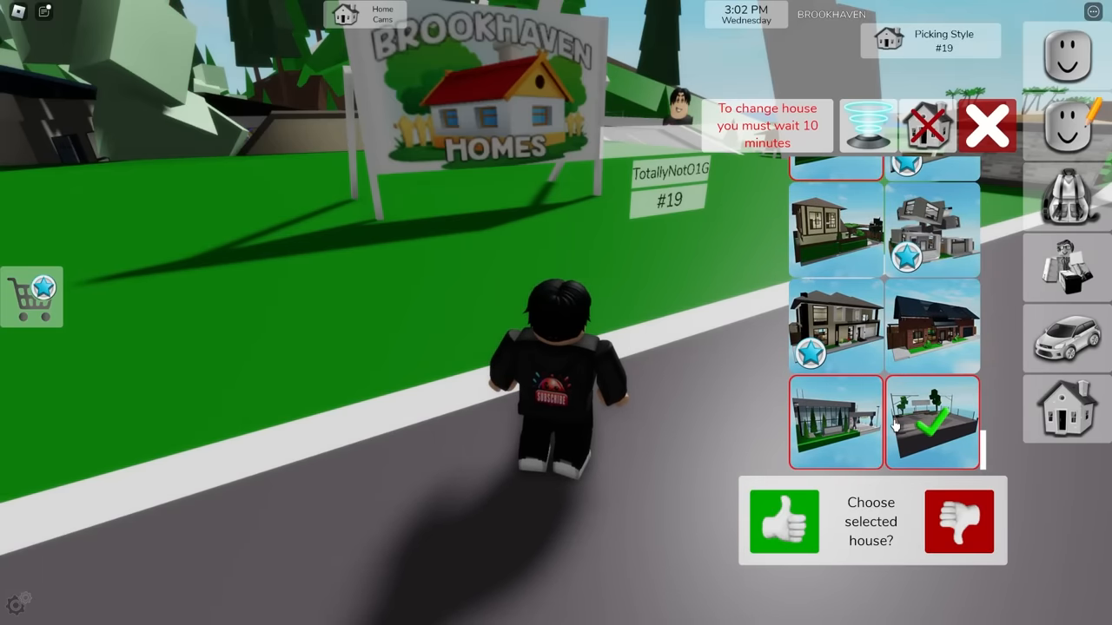
pyautogui.click(782, 521)
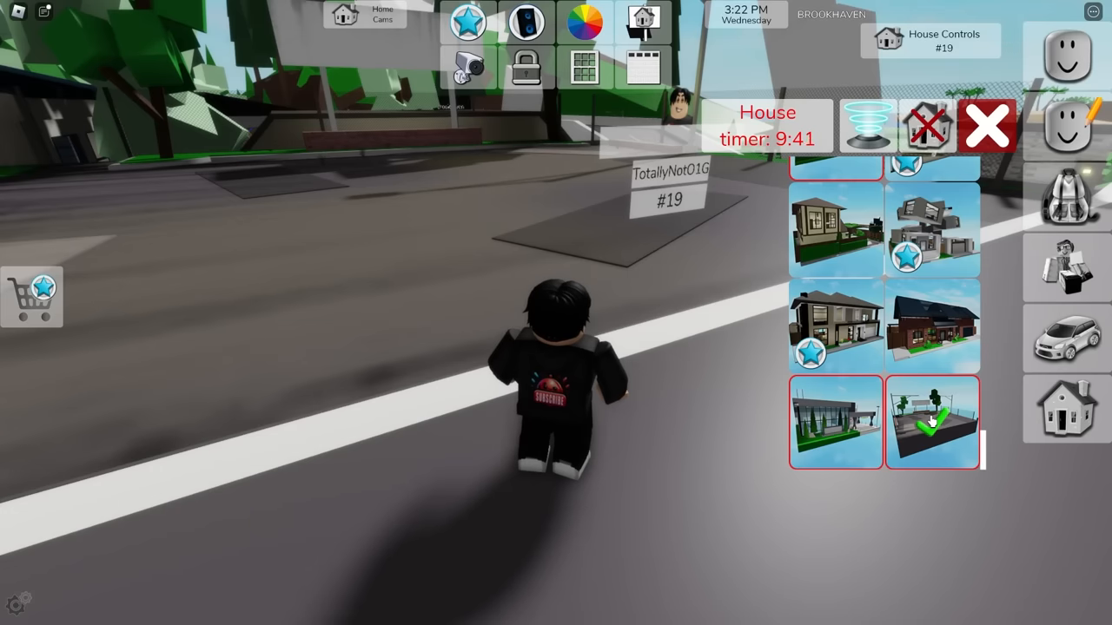
pyautogui.scroll(-3)
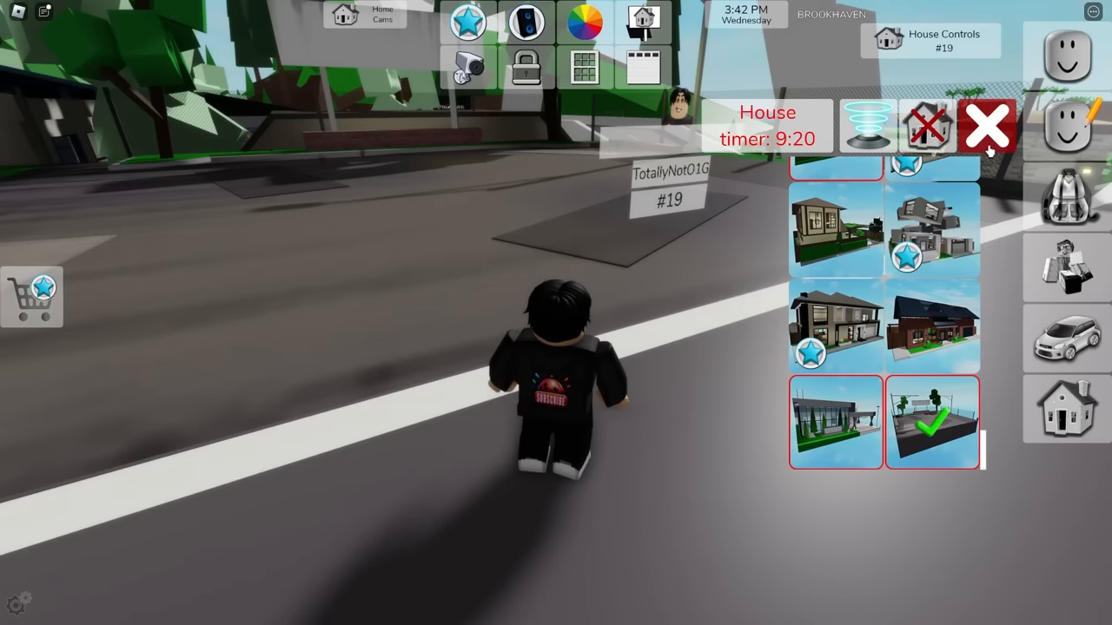
# Close the house picker and walk into the grey room on plot #19.
pyautogui.click(988, 126)
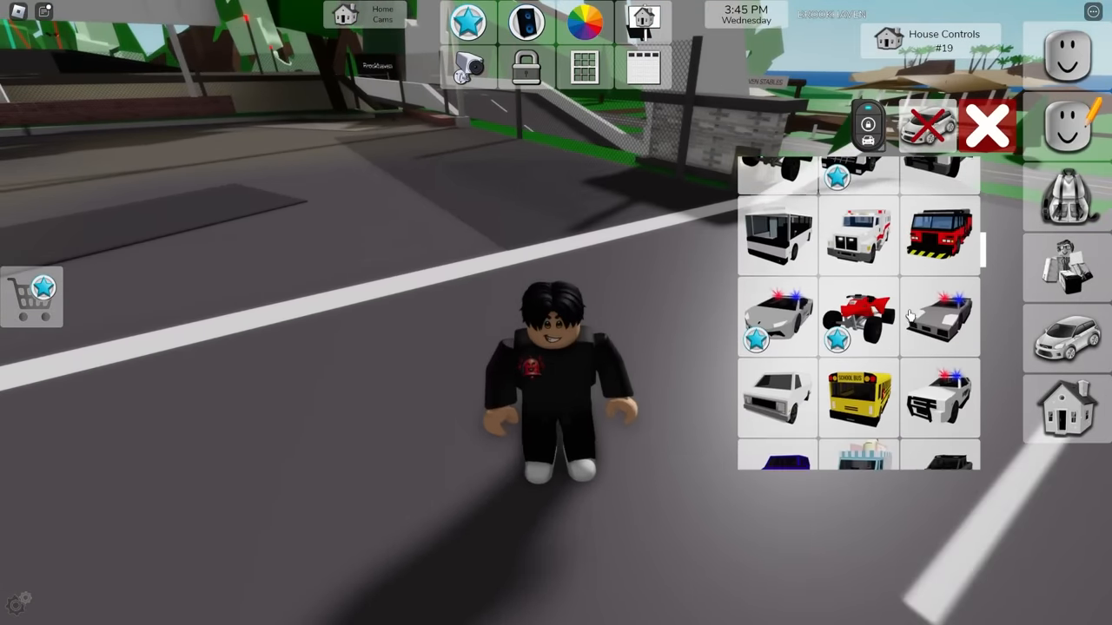
pyautogui.scroll(-3)
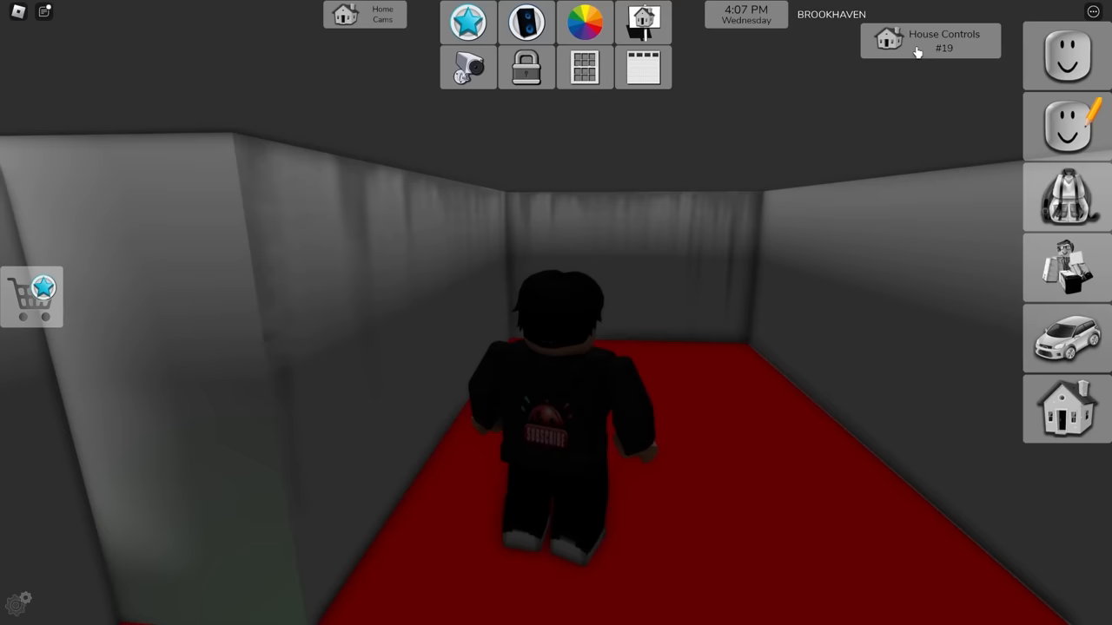
# Pick a swatch from the House Controls colour wheel before heading outside.
pyautogui.click(584, 22)
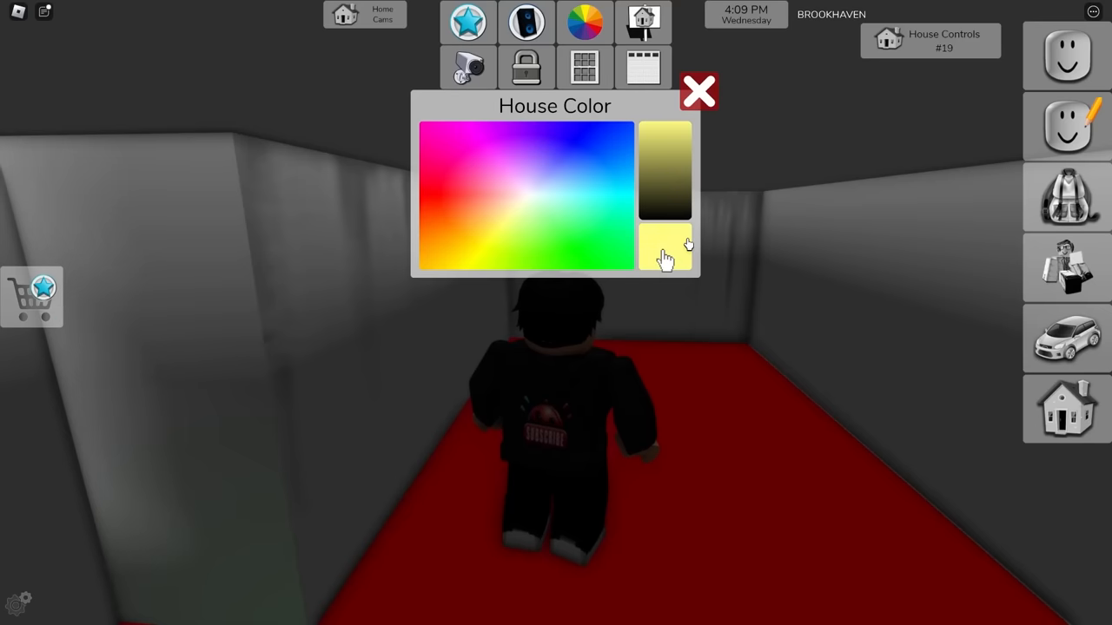
pyautogui.click(698, 91)
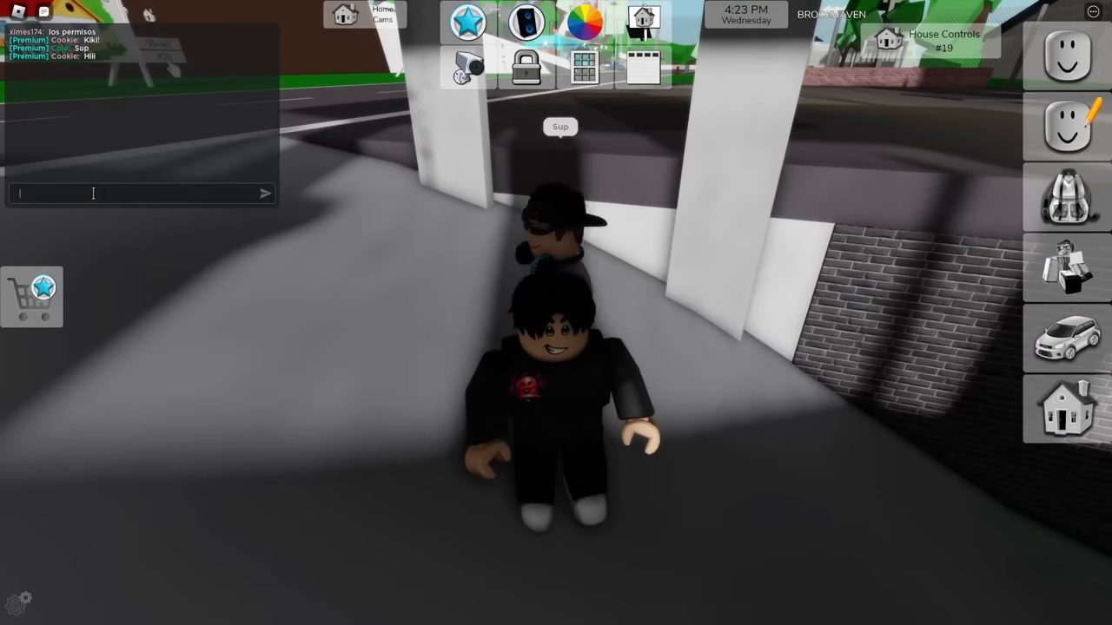
# Send the chat question 'know any cool secrets in the latest update sir?'.
pyautogui.write('know any cool secrets in the')
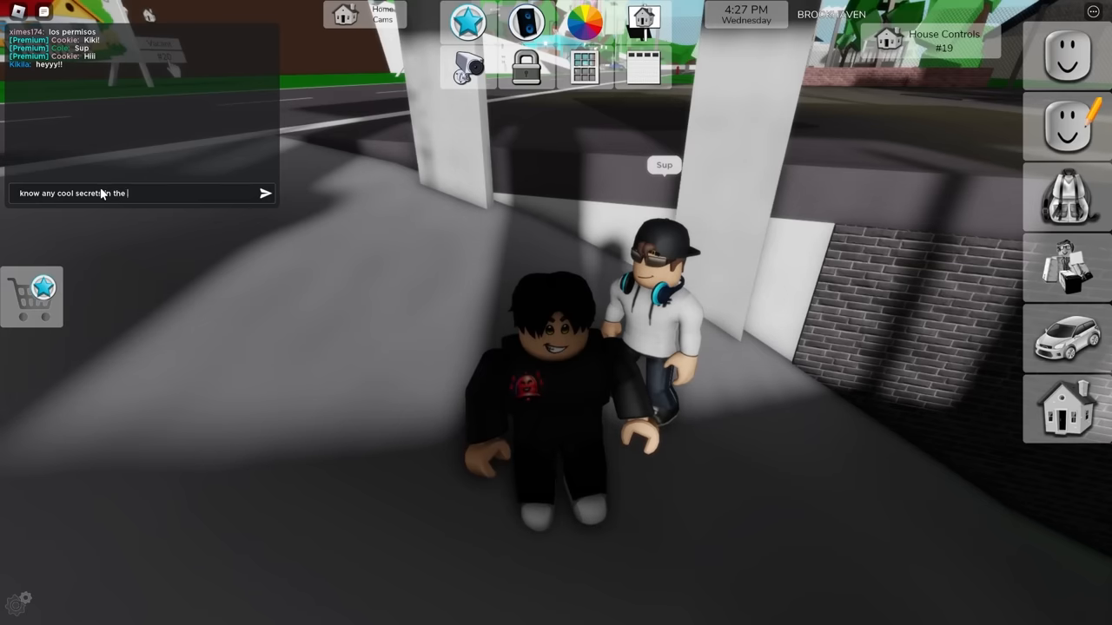
pyautogui.write('latest update sir?')
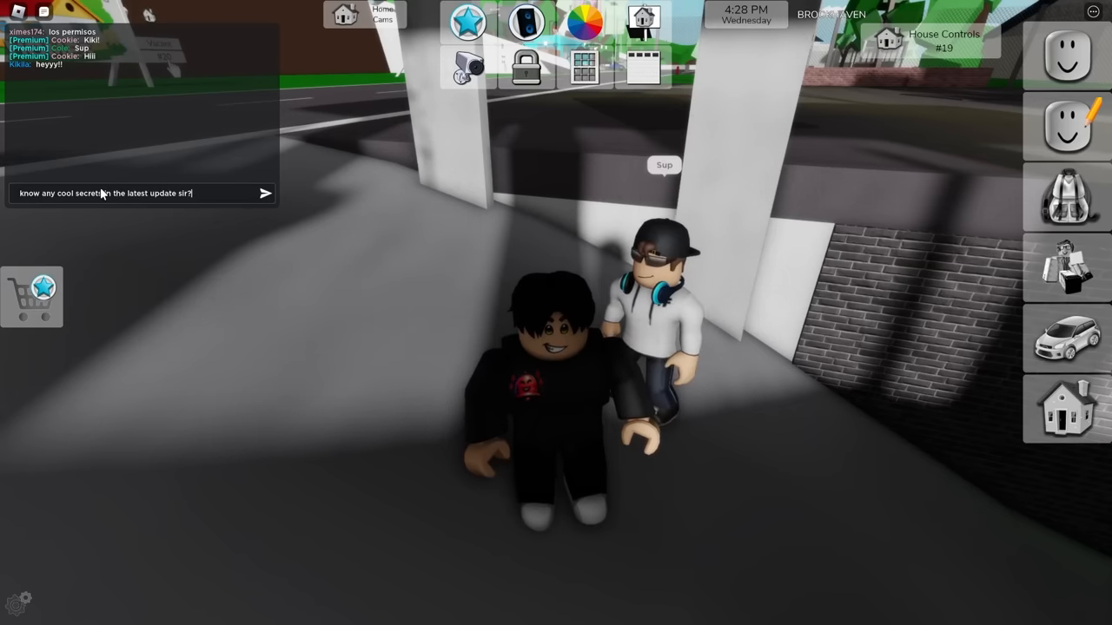
pyautogui.press('enter')
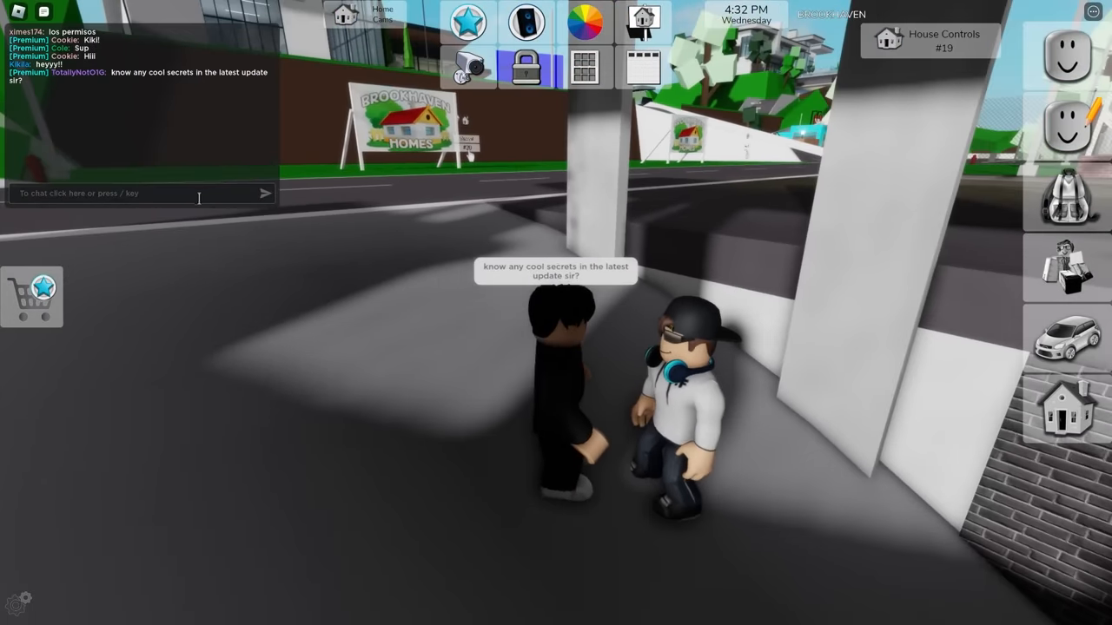
pyautogui.write('things p')
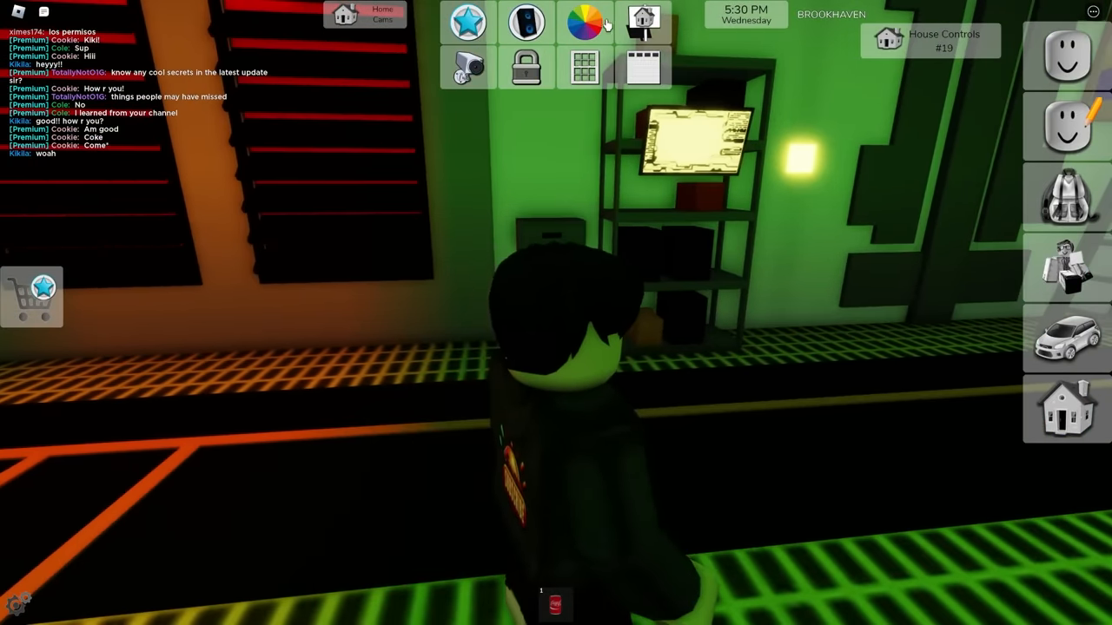
# Set the house sign text to 'Not a Secret Base' and close the editor.
pyautogui.click(583, 22)
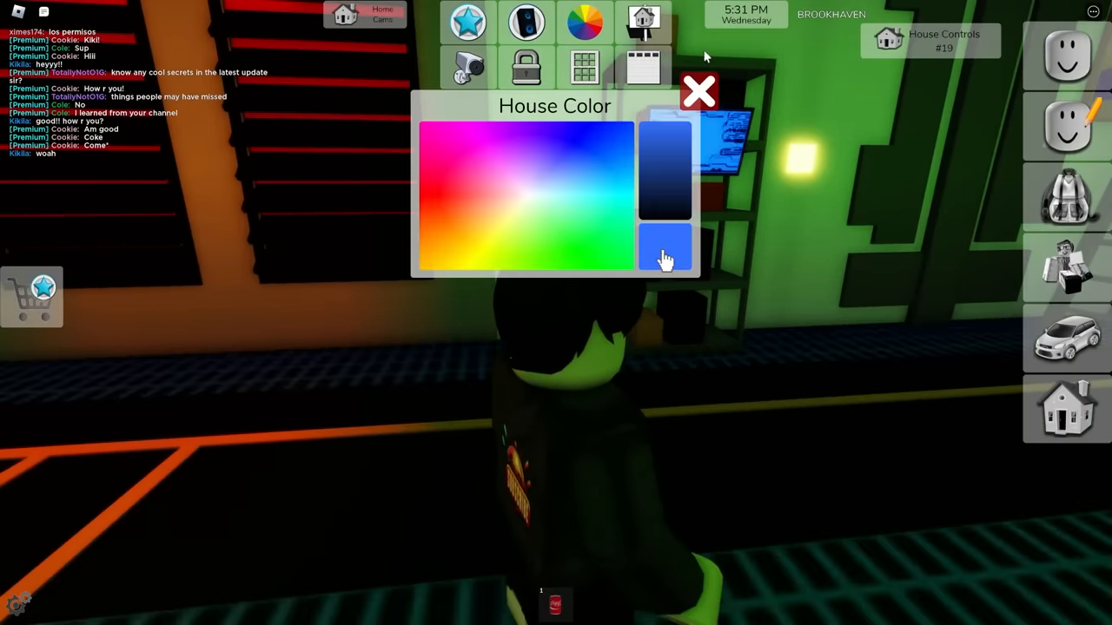
pyautogui.click(698, 90)
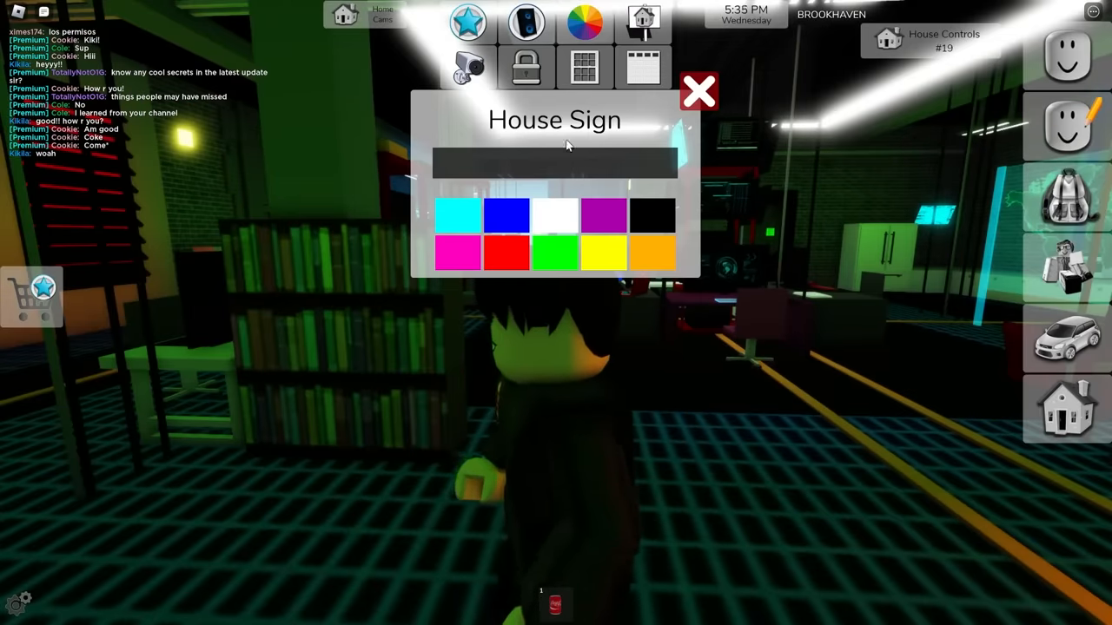
pyautogui.write('Not a Secret Base')
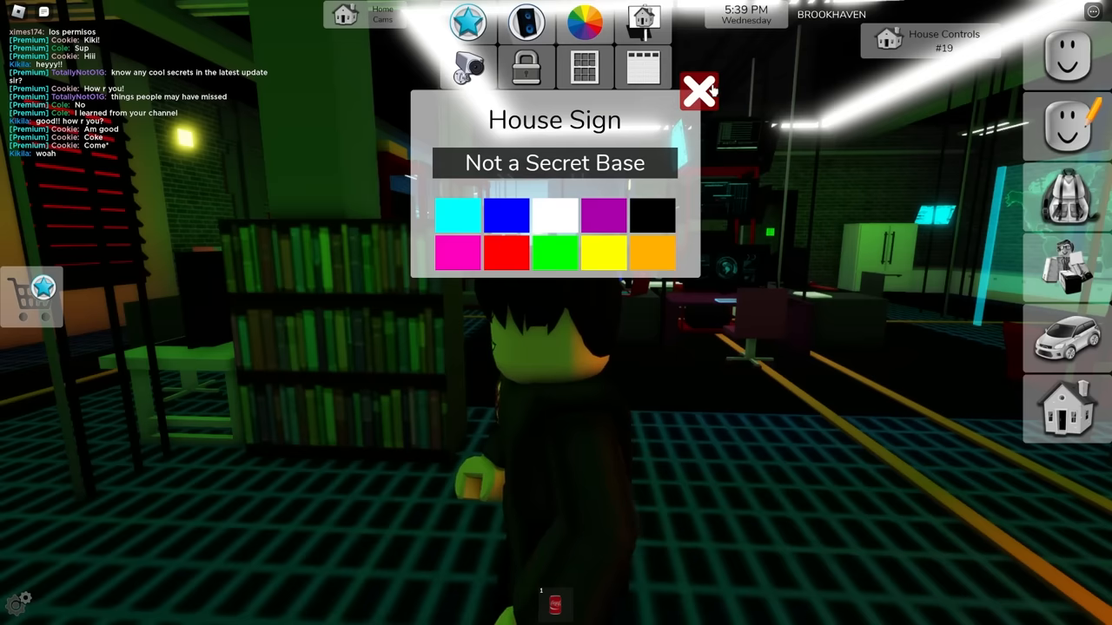
pyautogui.click(700, 91)
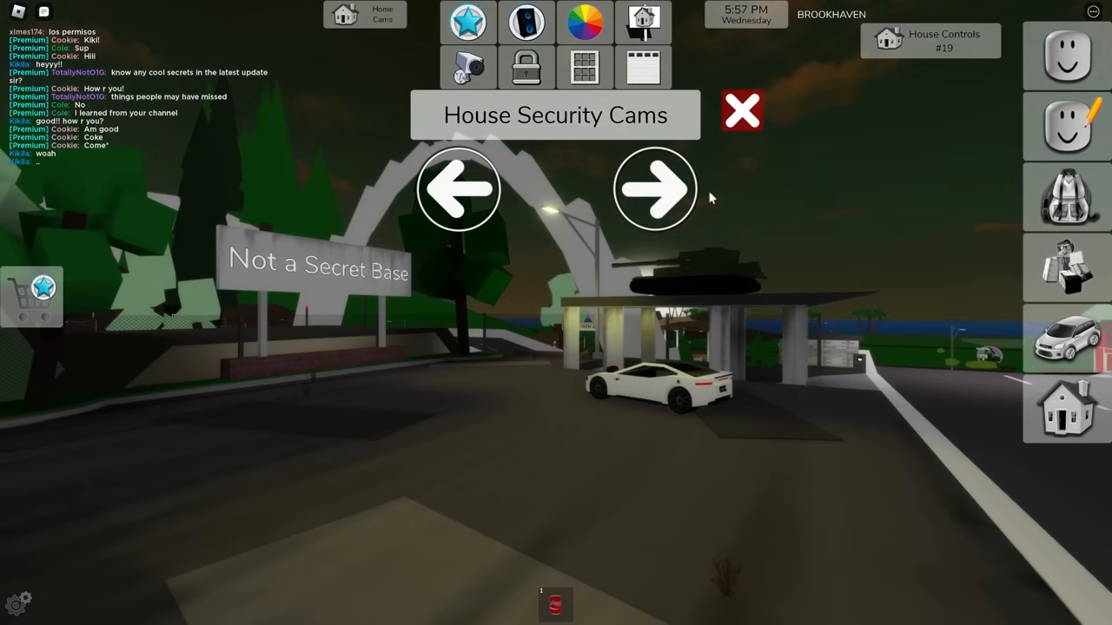
# Cycle through five security camera views, from entrance gate to inner rooms.
pyautogui.click(654, 189)
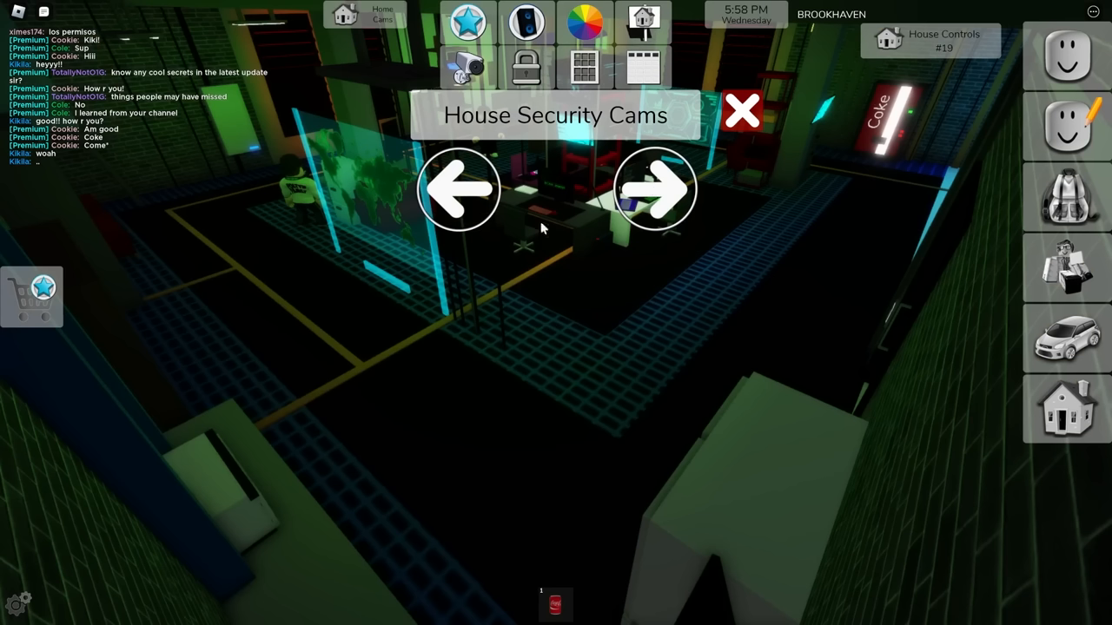
pyautogui.click(655, 189)
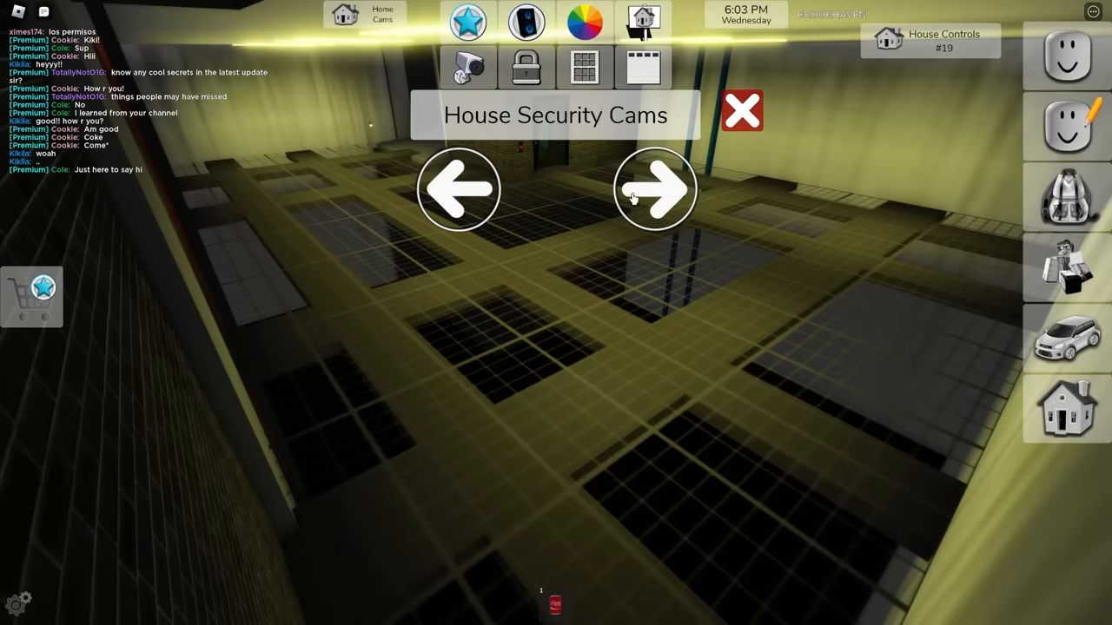
pyautogui.click(655, 190)
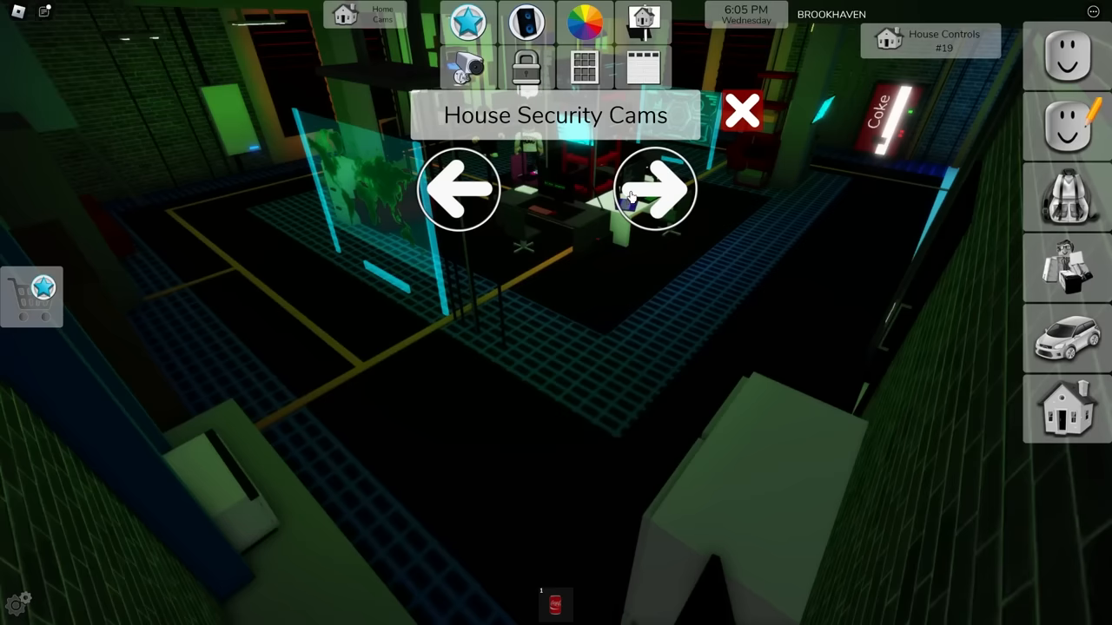
pyautogui.click(656, 190)
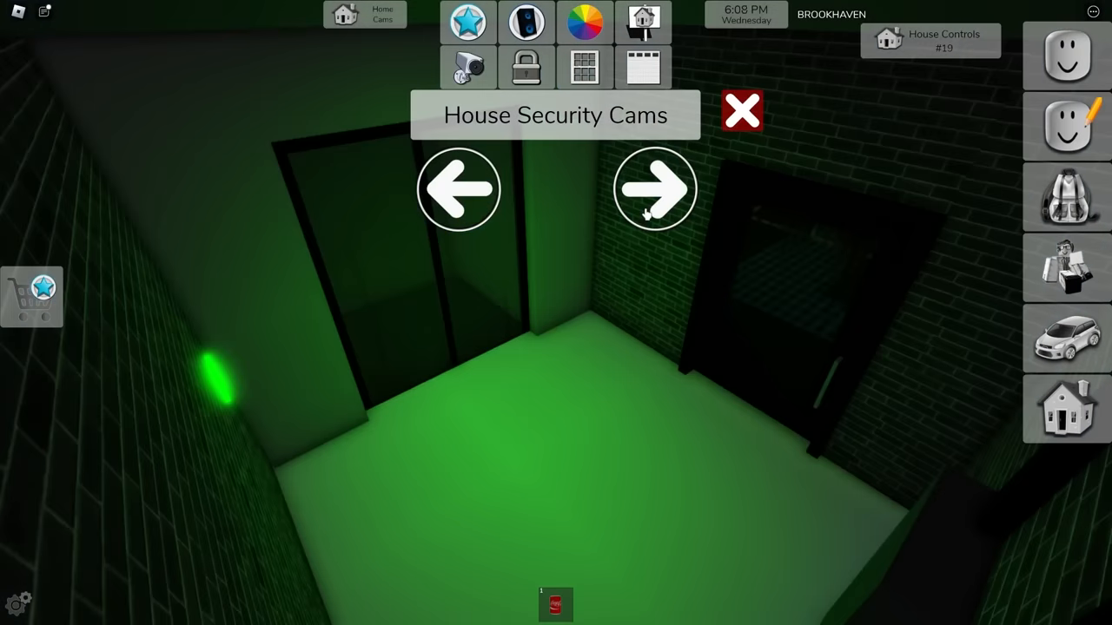
pyautogui.click(654, 189)
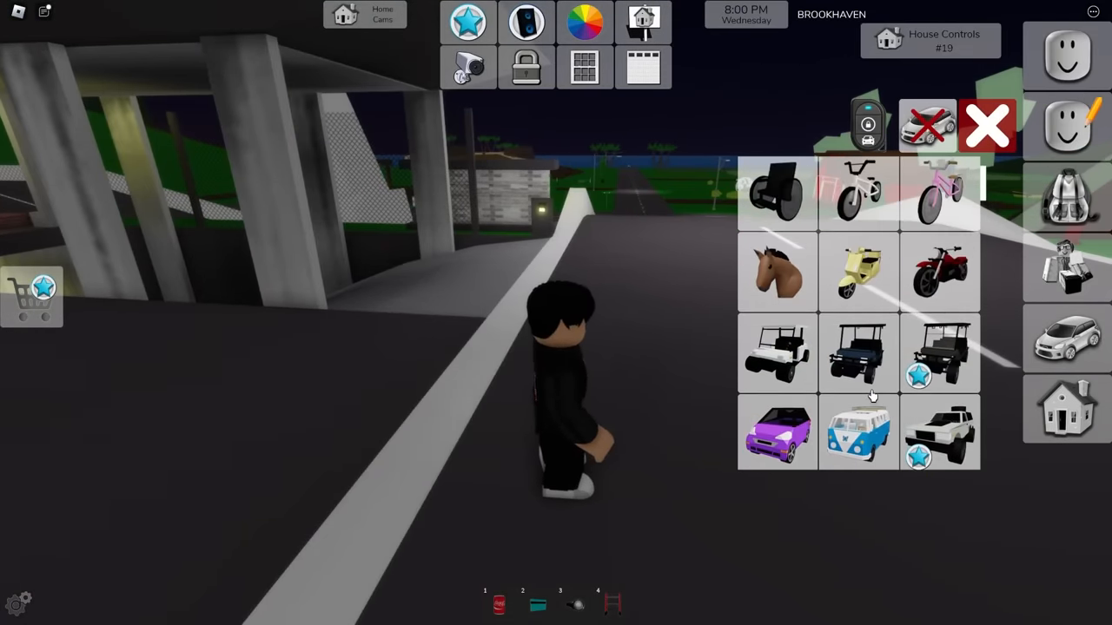
# Scroll the vehicle grid to reach the green motorbike and ride it.
pyautogui.scroll(-3)
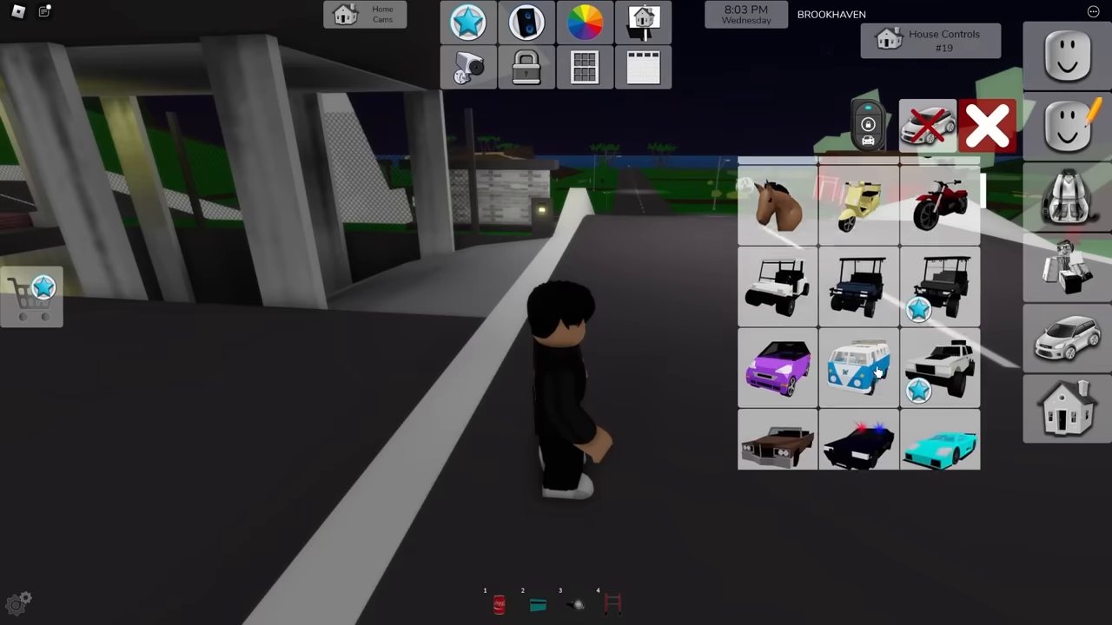
pyautogui.scroll(-3)
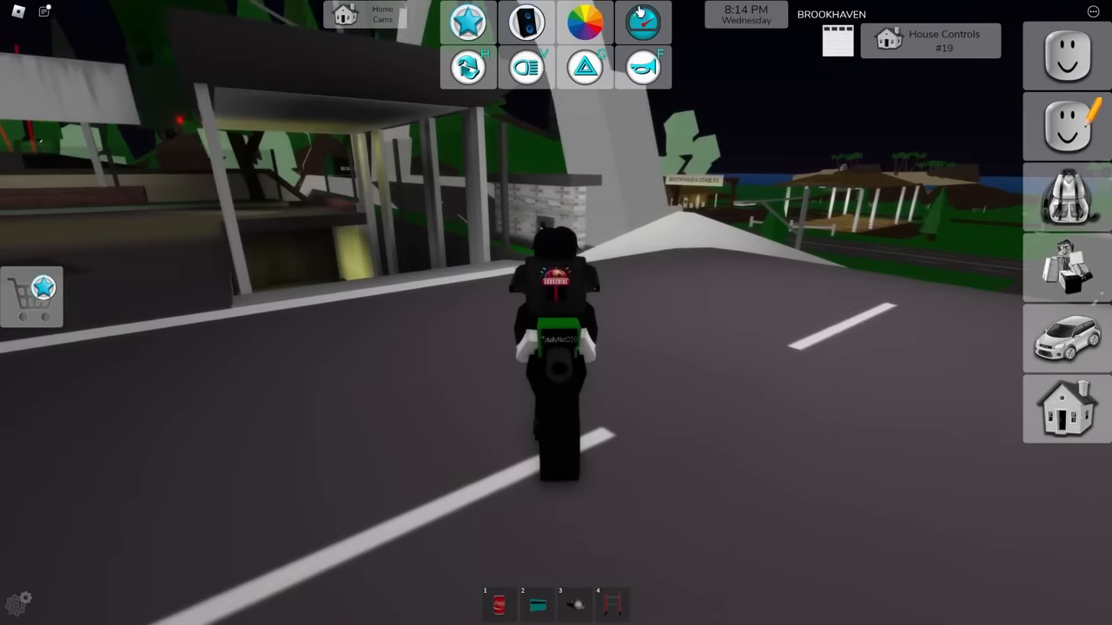
# Open Max Speed/Drift Settings, wheelie through town, then close the panel.
pyautogui.click(643, 21)
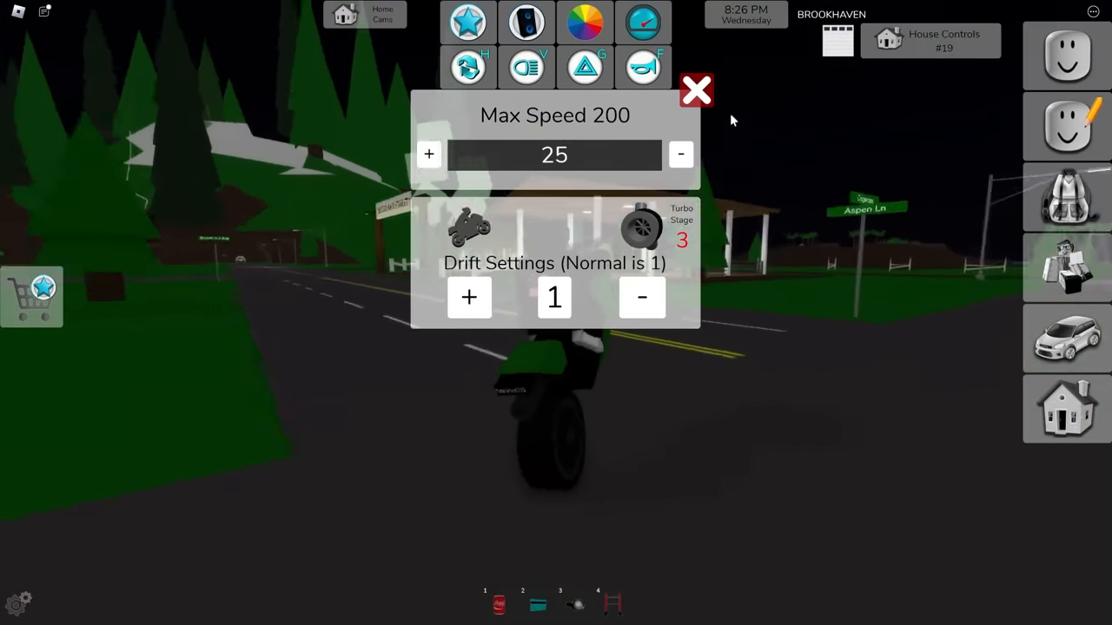
pyautogui.click(697, 89)
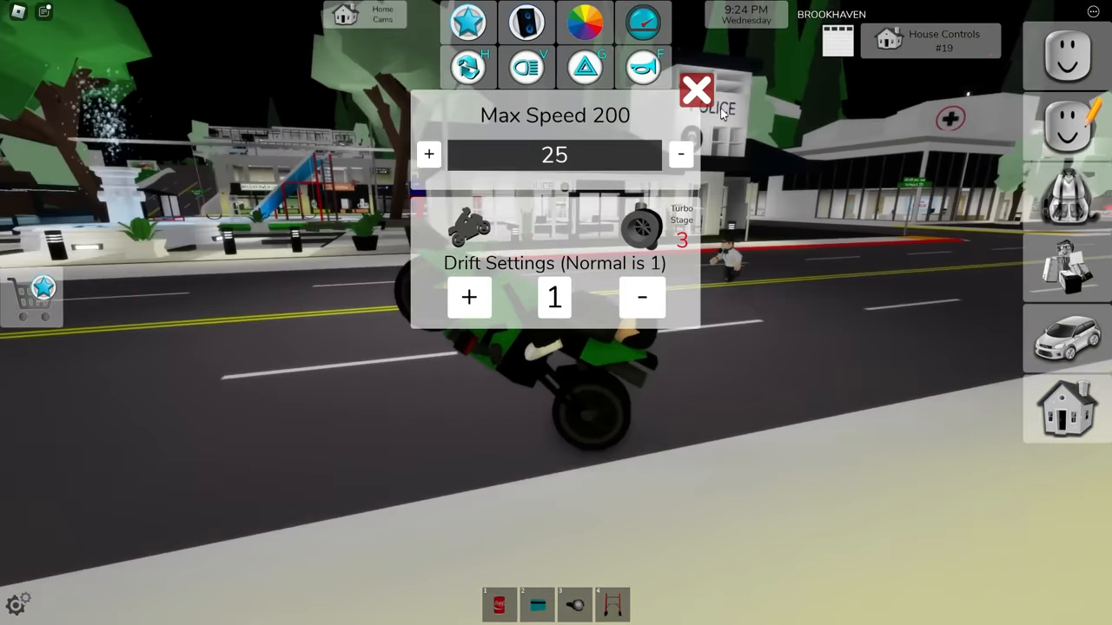
pyautogui.click(697, 90)
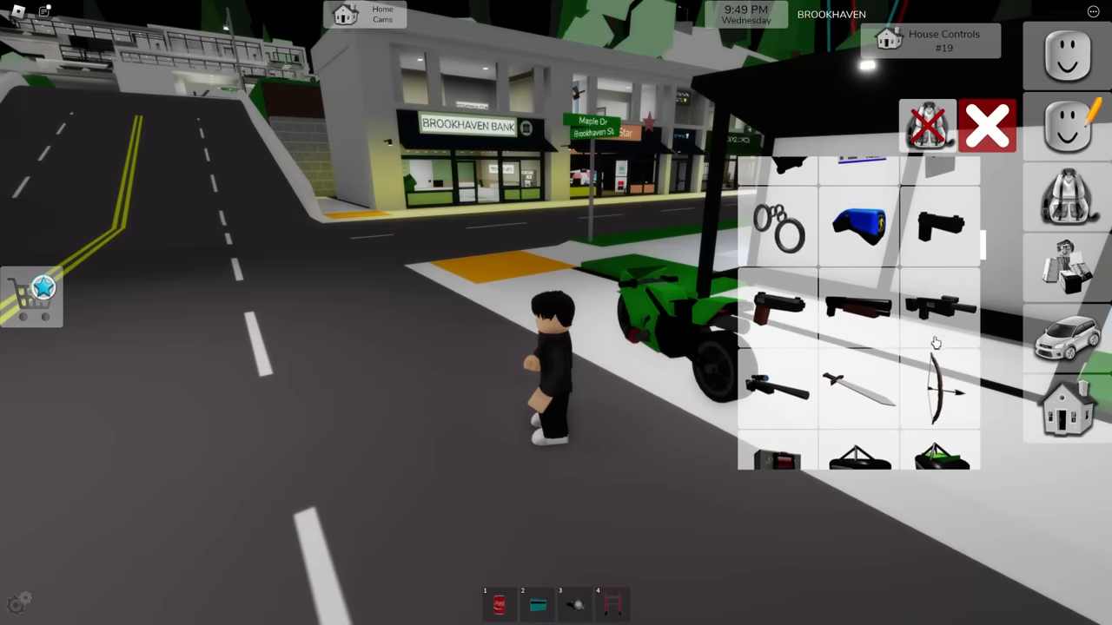
# Take the sniper rifle from the tools and close the bike's speed panel.
pyautogui.click(988, 126)
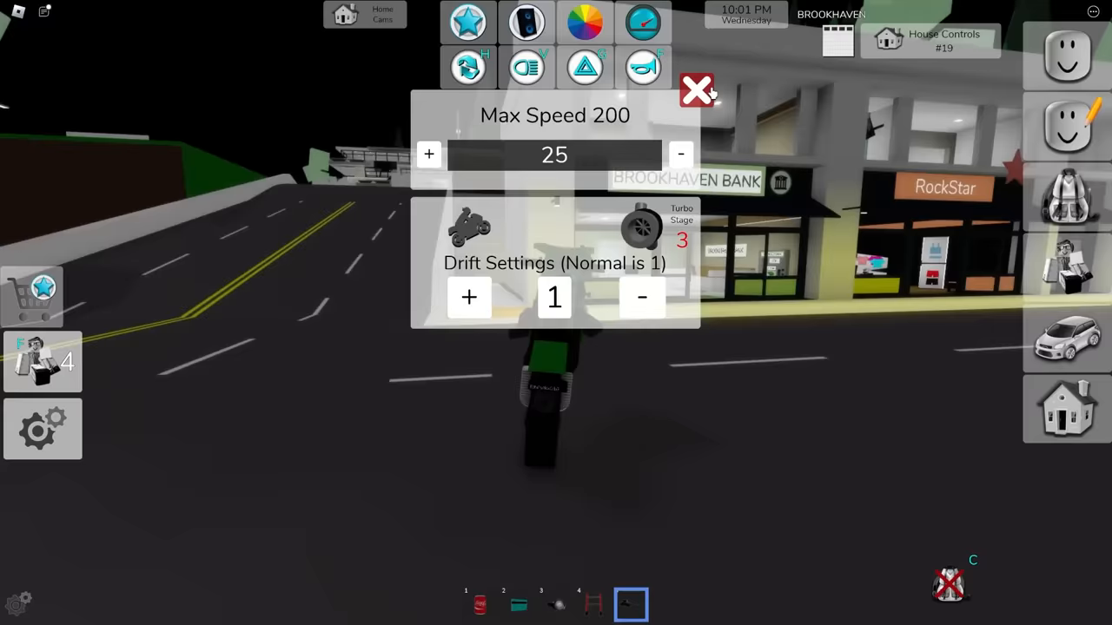
pyautogui.click(697, 91)
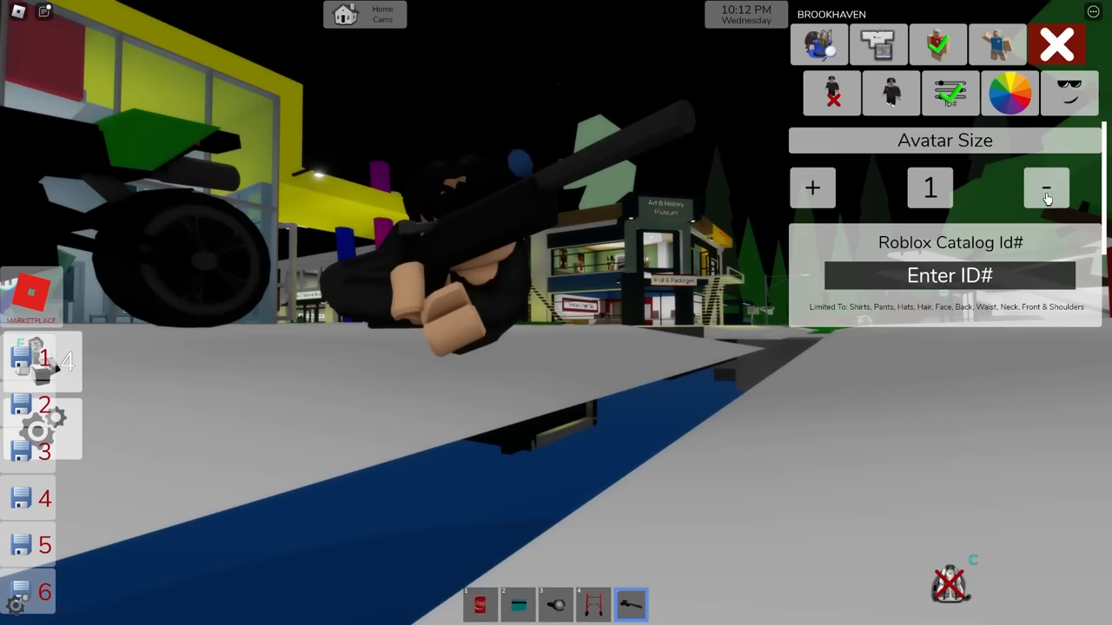
# Press the Avatar Size minus button to shrink the avatar.
pyautogui.click(1045, 188)
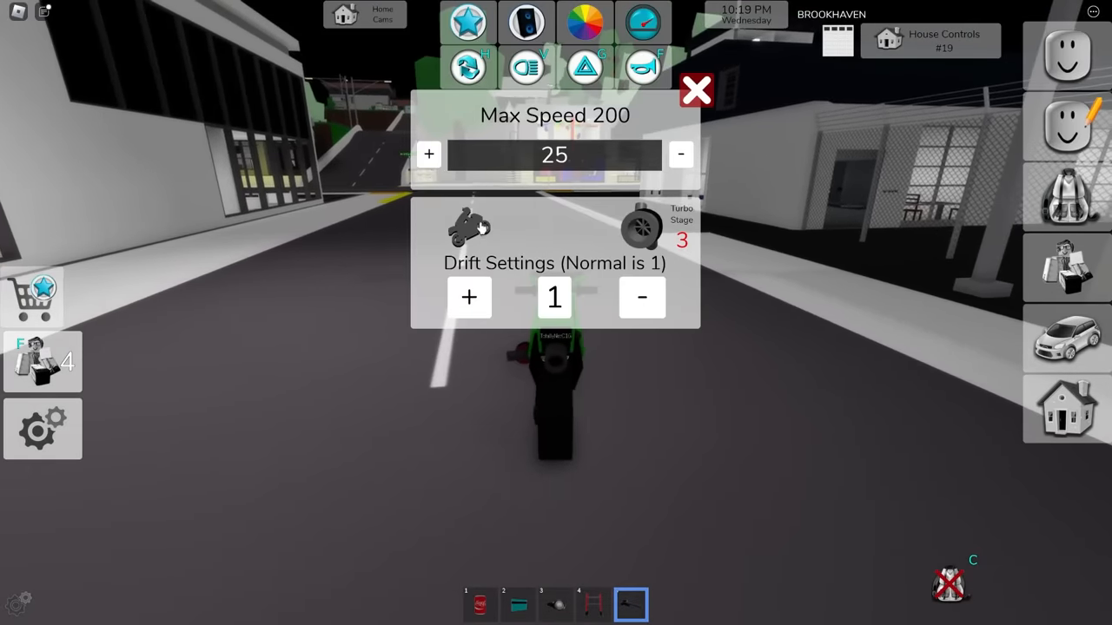
# Ride the green motorbike down the Brookhaven street with the half-size avatar.
pyautogui.click(696, 90)
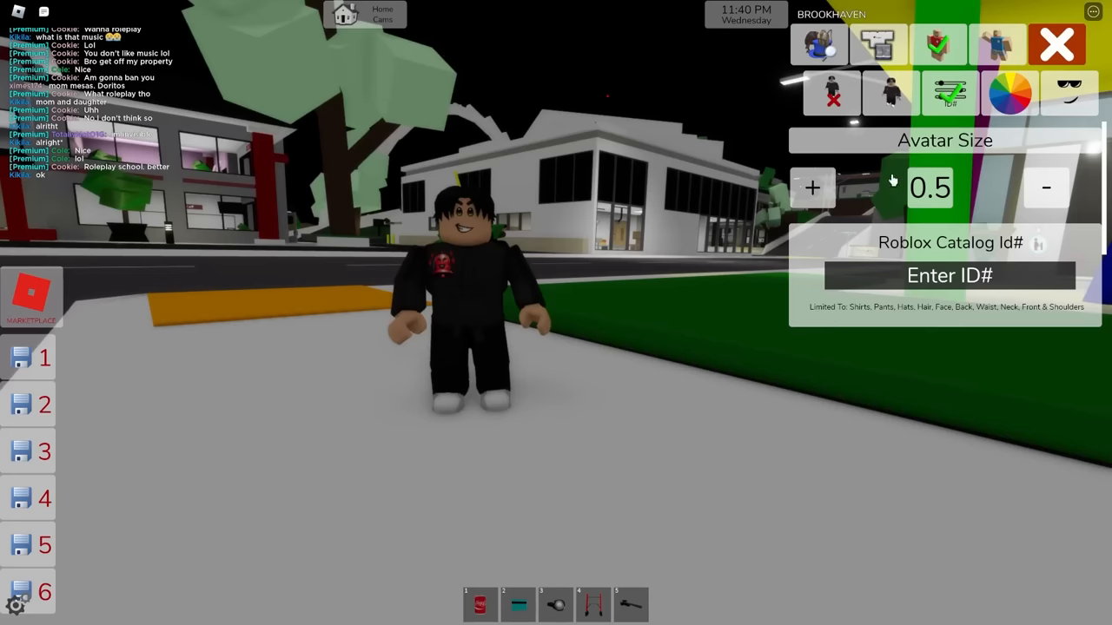
# Raise Avatar Size from 0.5 to 0.95 in the avatar editor.
pyautogui.click(812, 187)
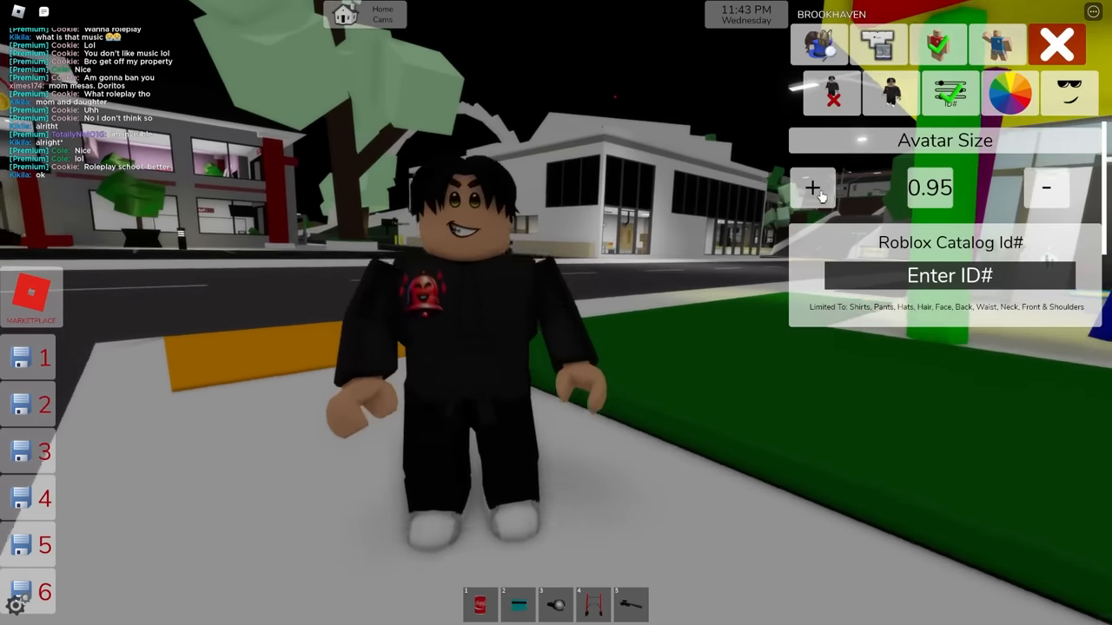